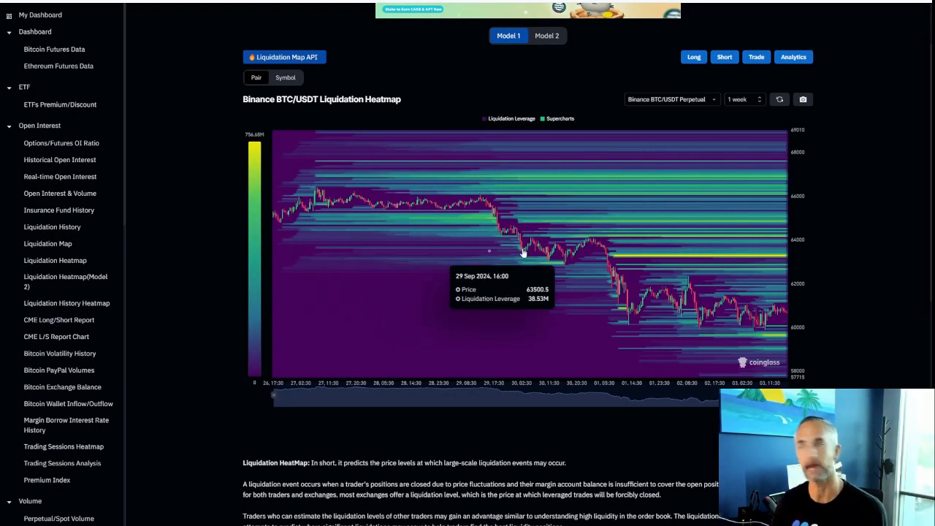
mouse_move(772, 339)
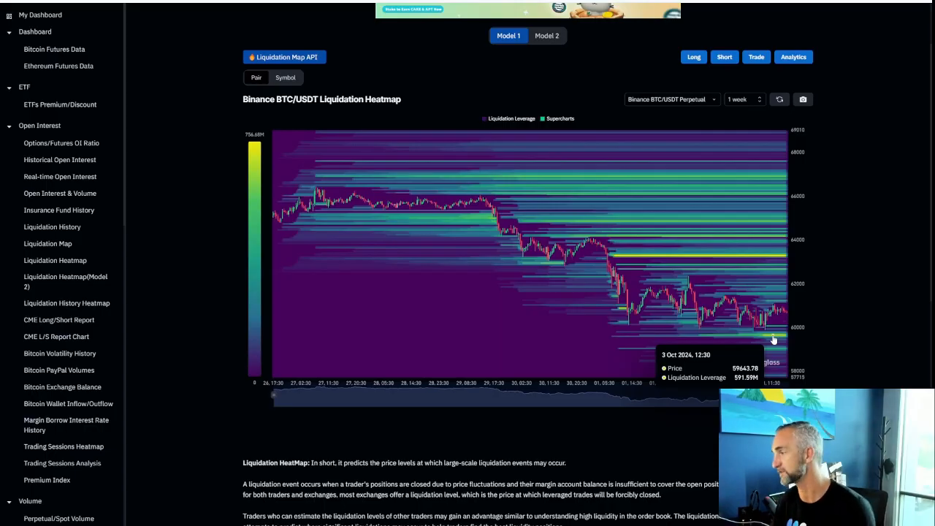
mouse_move(720, 347)
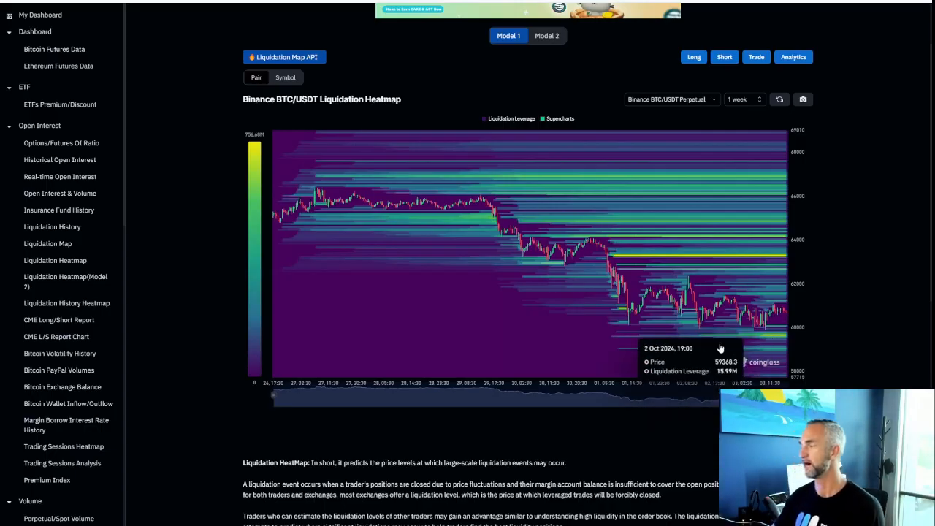
mouse_move(774, 342)
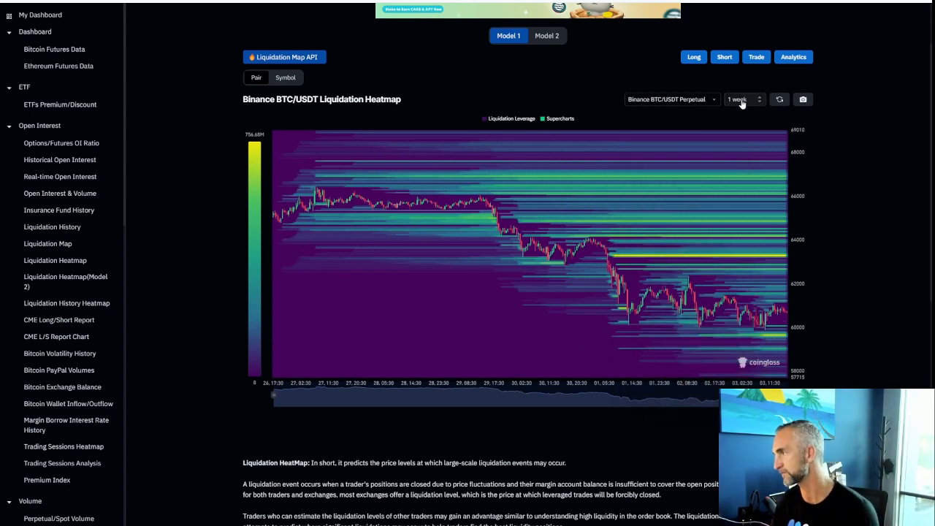
Limit the Binance BTC/USDT liquidation heatmap to the last 12 hours via the time range menu.
click(742, 99)
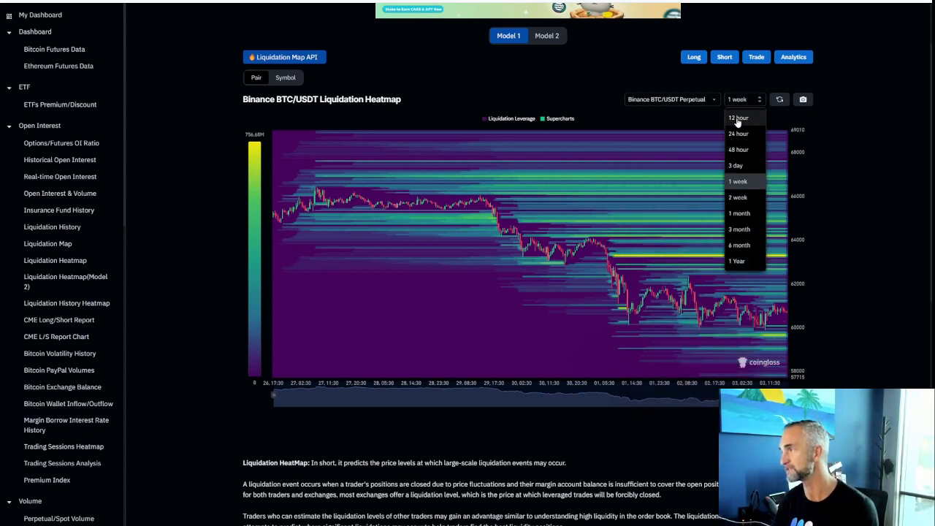
click(738, 117)
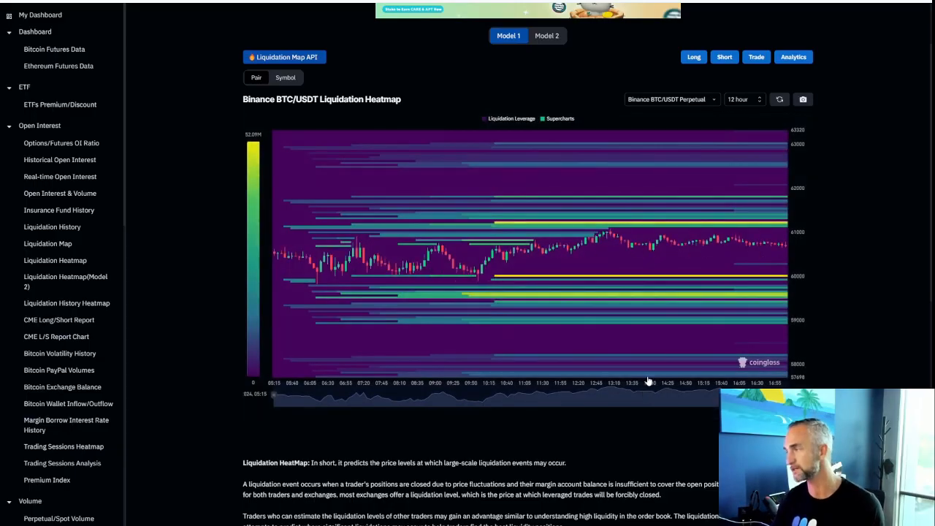
mouse_move(683, 264)
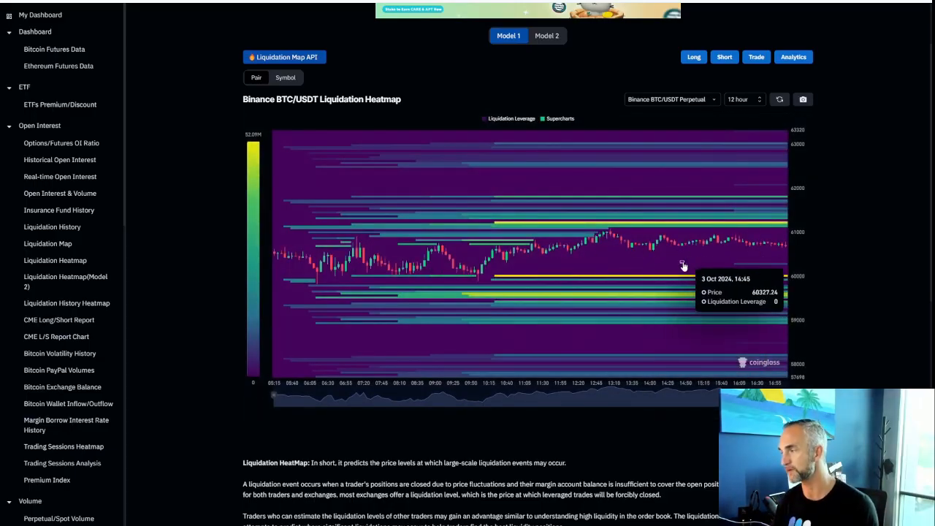
mouse_move(675, 301)
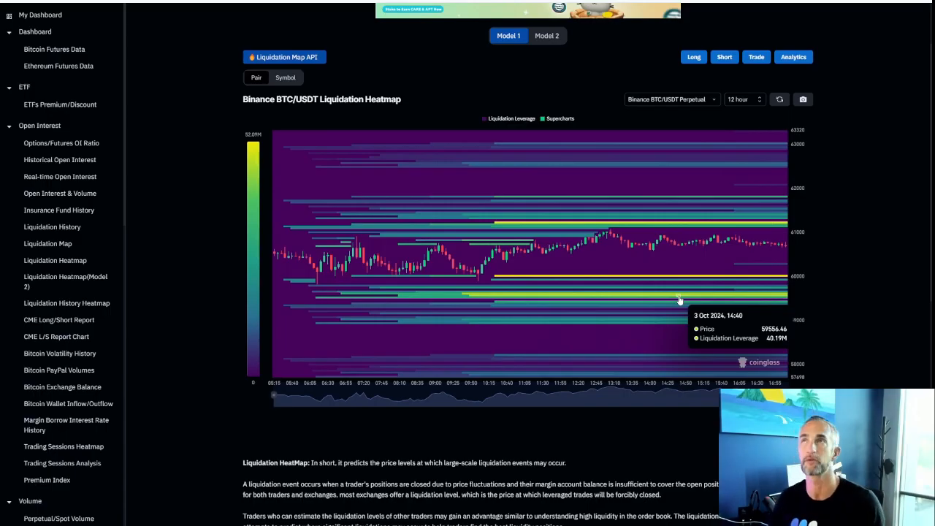
mouse_move(698, 273)
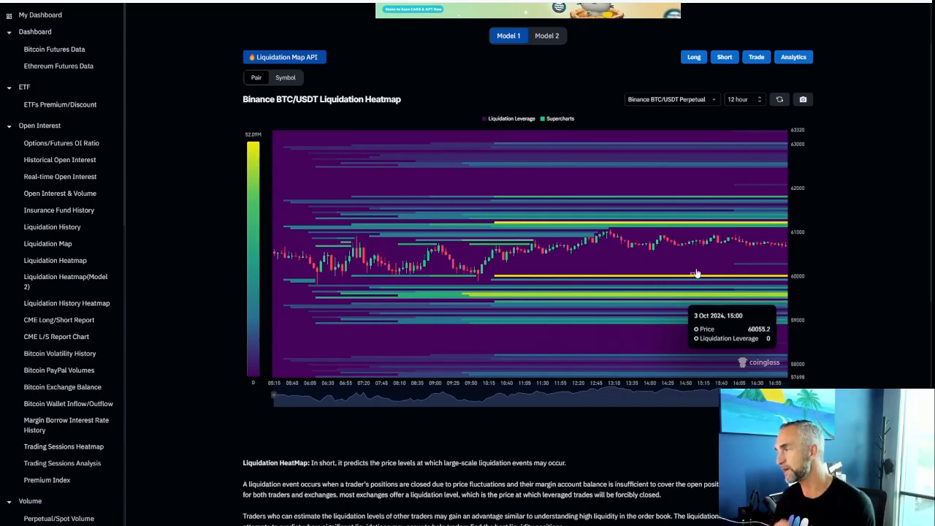
mouse_move(771, 301)
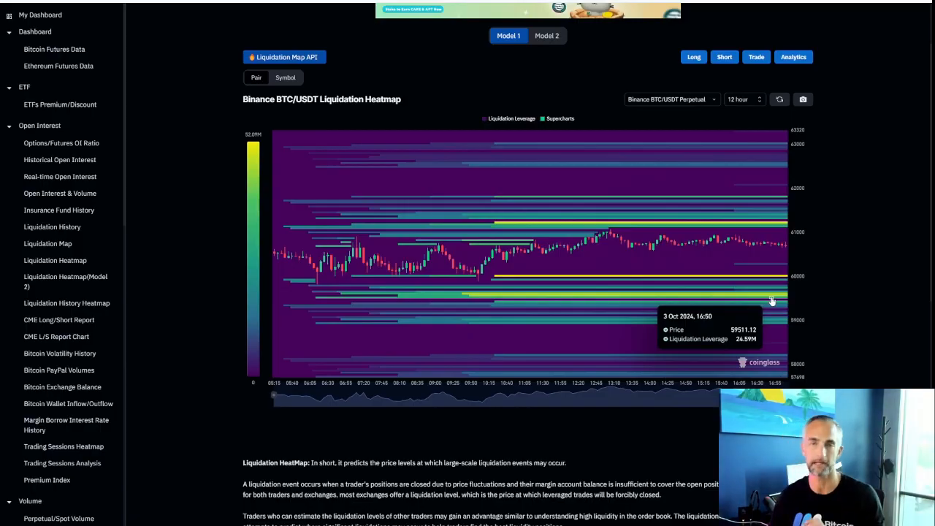
mouse_move(754, 276)
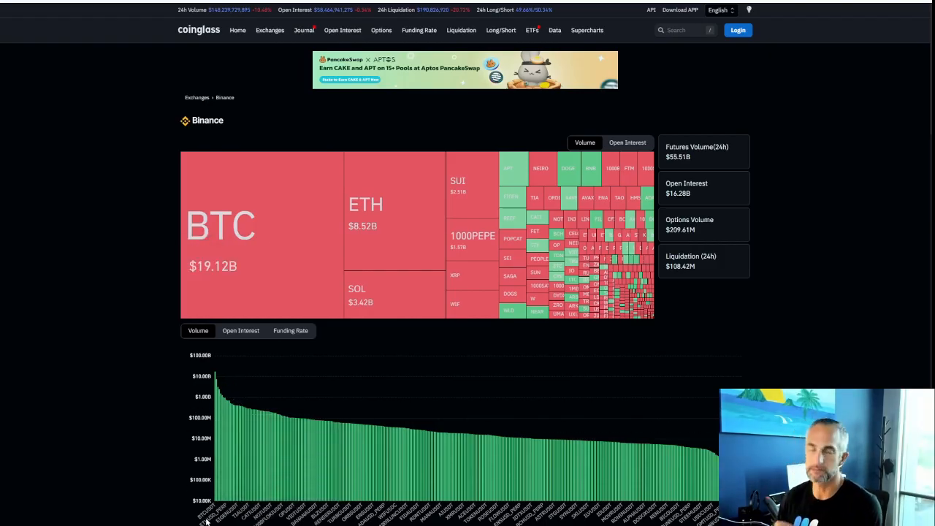
Scroll the Binance exchange overview down to the per-coin volume bar chart below the treemap.
scroll(down, 3)
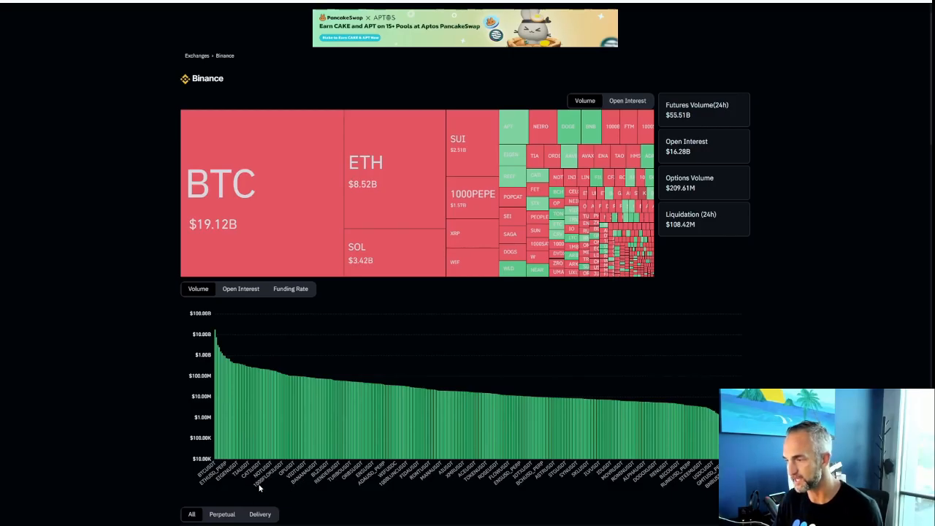
mouse_move(268, 499)
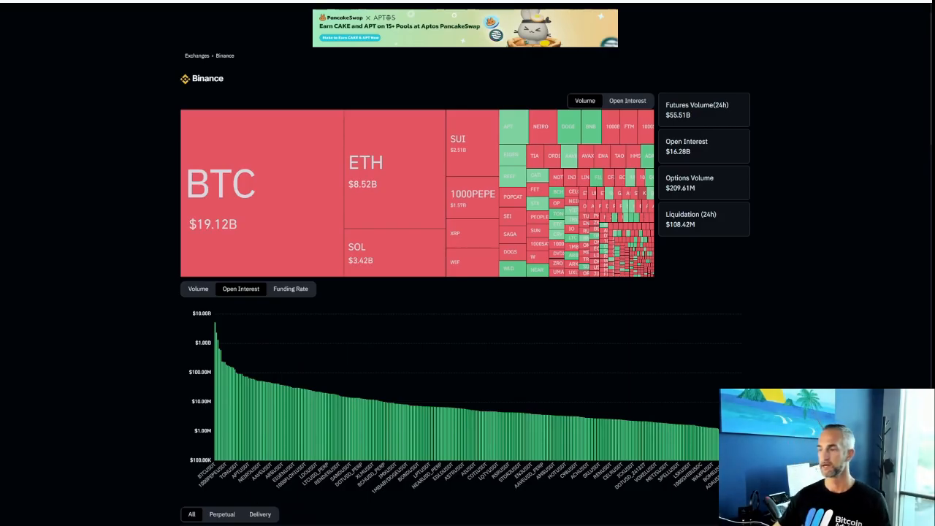
mouse_move(293, 387)
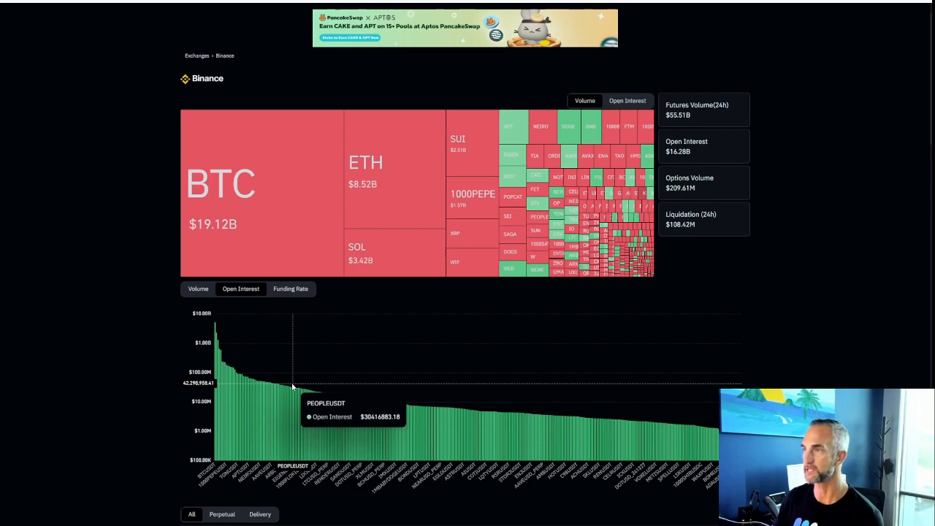
mouse_move(276, 225)
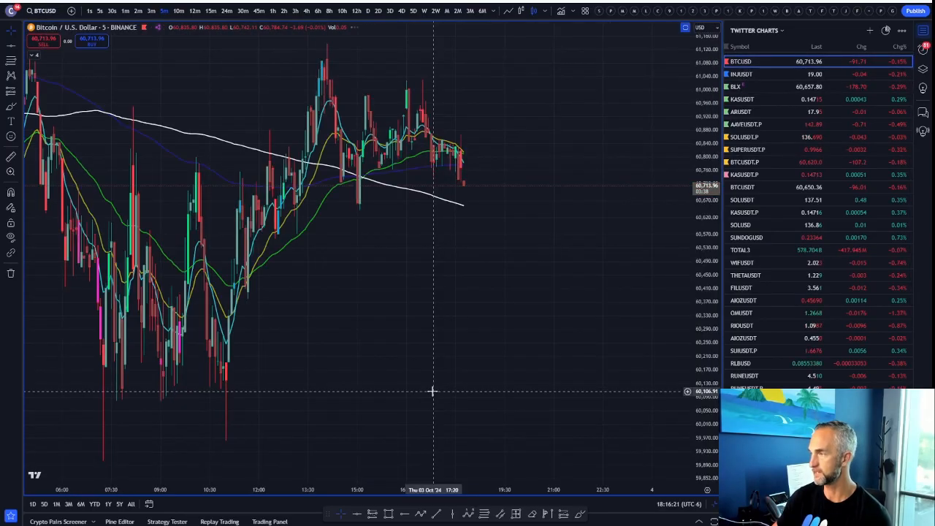
Switch the Binance BTCUSD chart from 5-minute to 4-hour candles.
click(283, 11)
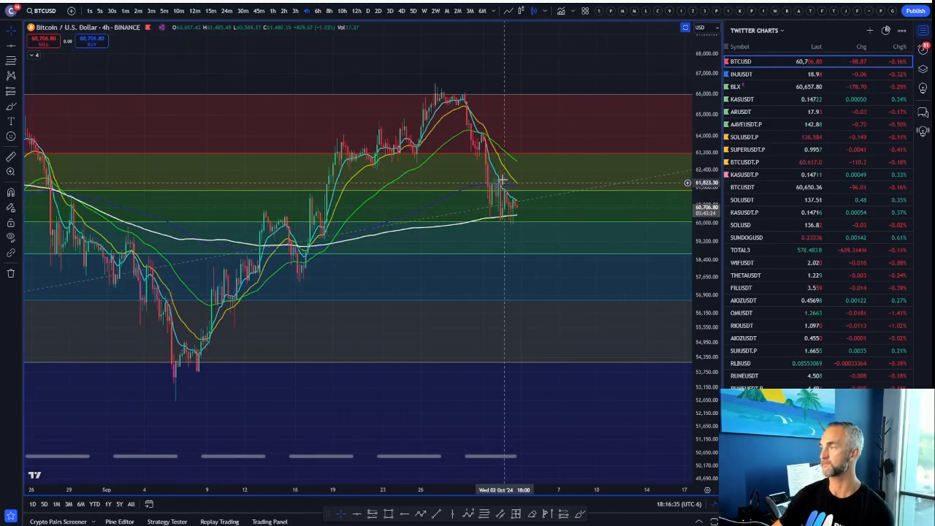
mouse_move(474, 199)
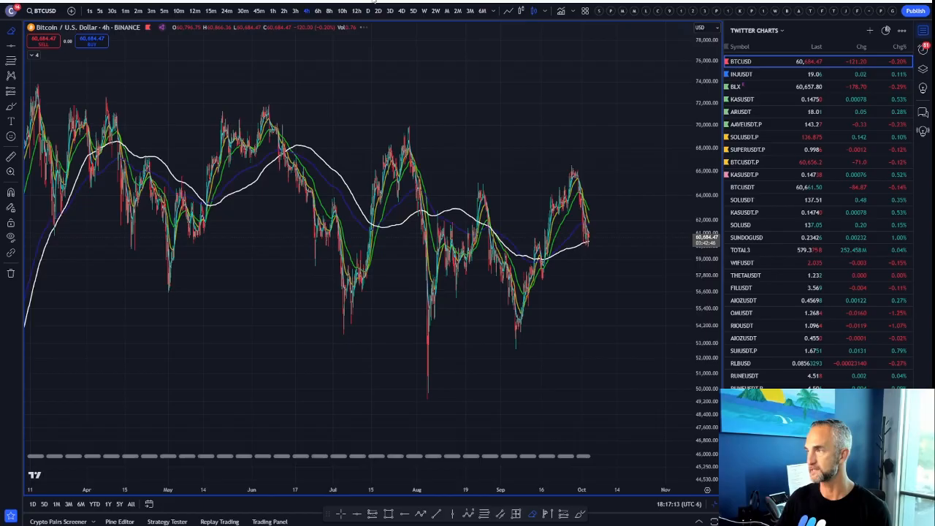
mouse_move(368, 12)
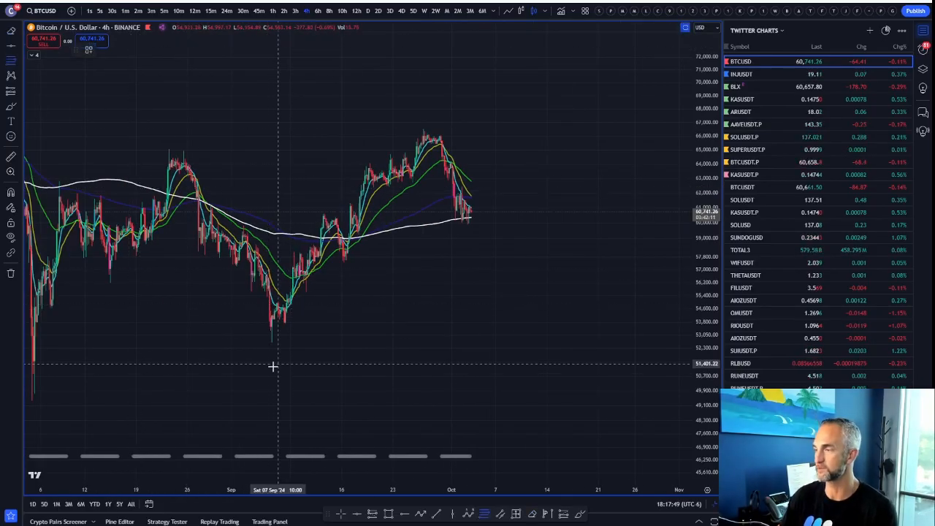
Draw fib retracement from the September low to the high, then show the AI watchlist.
drag(260, 342, 593, 129)
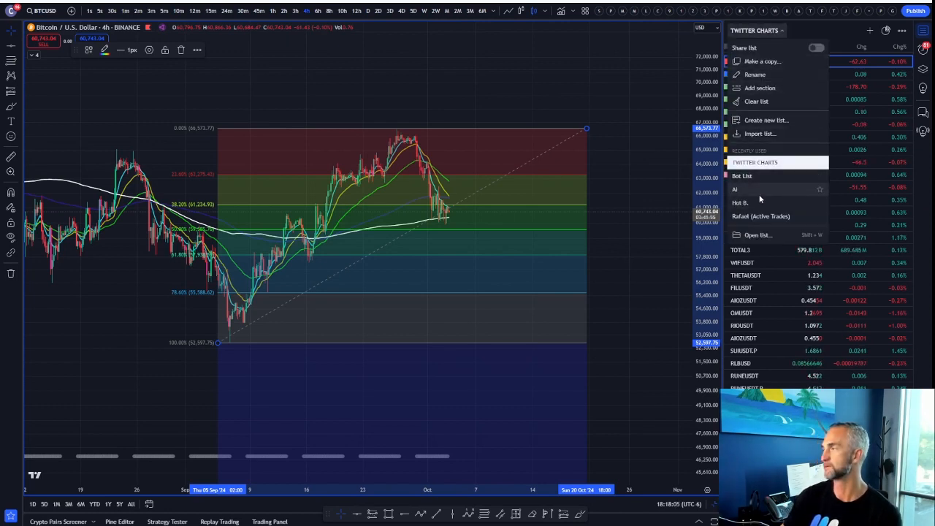
click(735, 190)
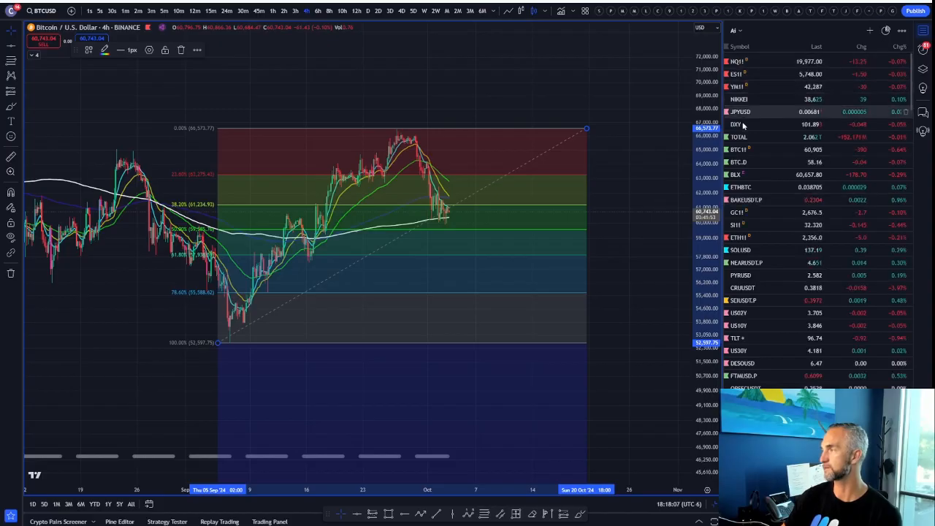
Load the BTC1! CME futures chart from the watchlist and set it to 5-day candles.
click(738, 149)
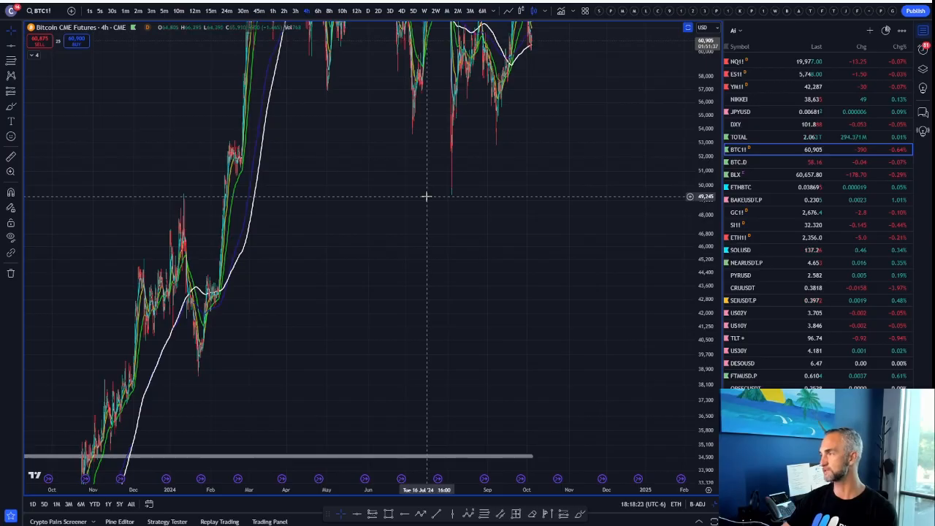
mouse_move(646, 146)
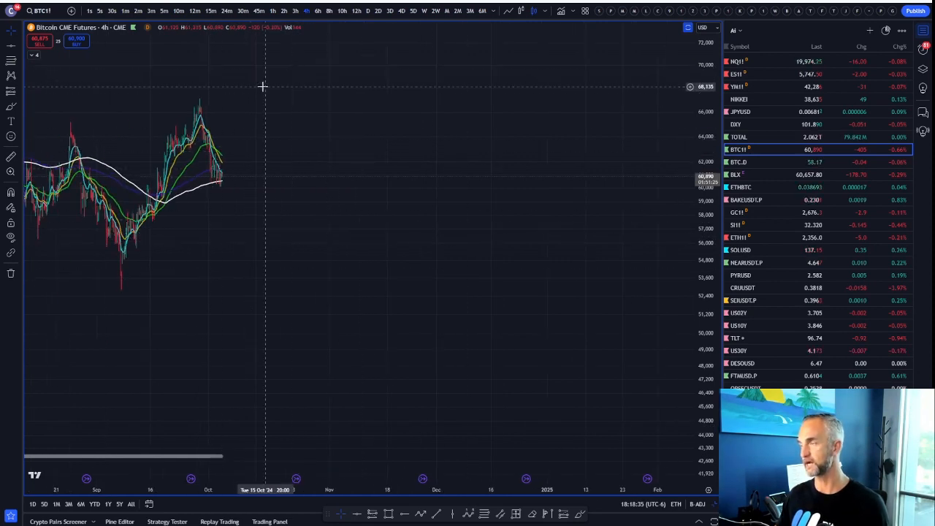
mouse_move(184, 66)
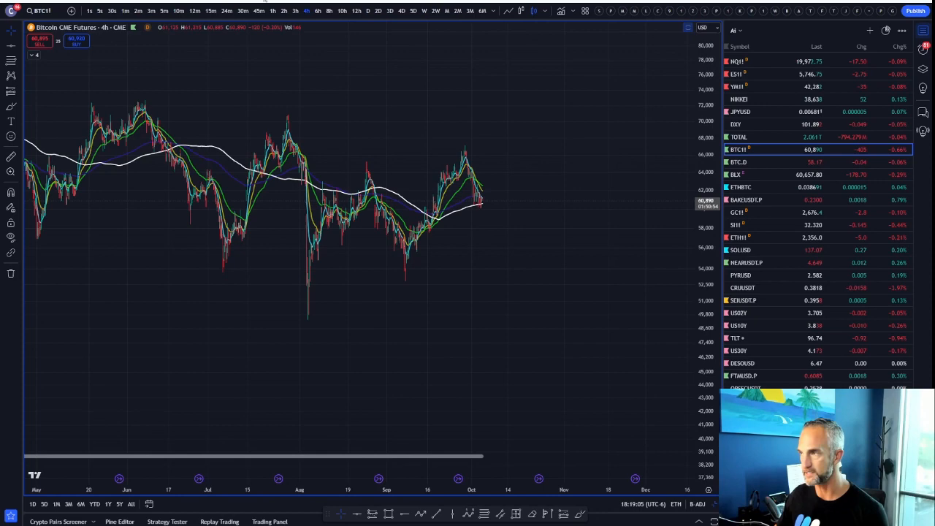
click(412, 10)
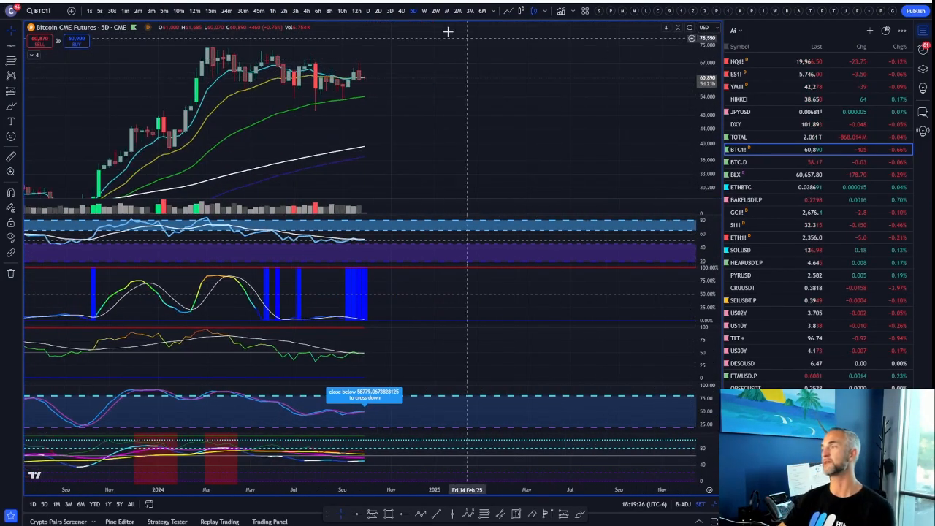
mouse_move(319, 243)
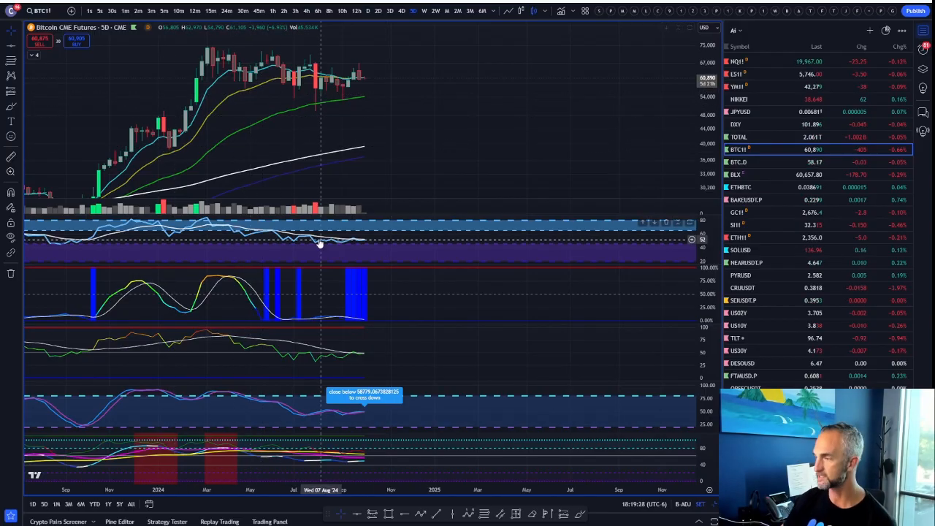